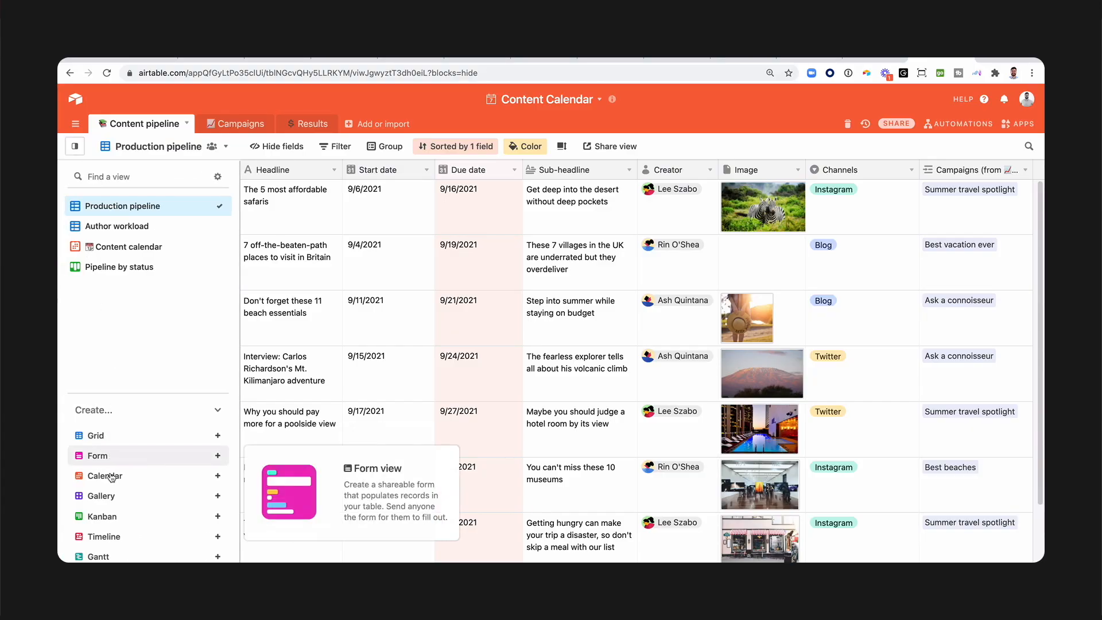
# Create a Timeline view ending each record at Due date, keeping the default labels.
pyautogui.click(102, 536)
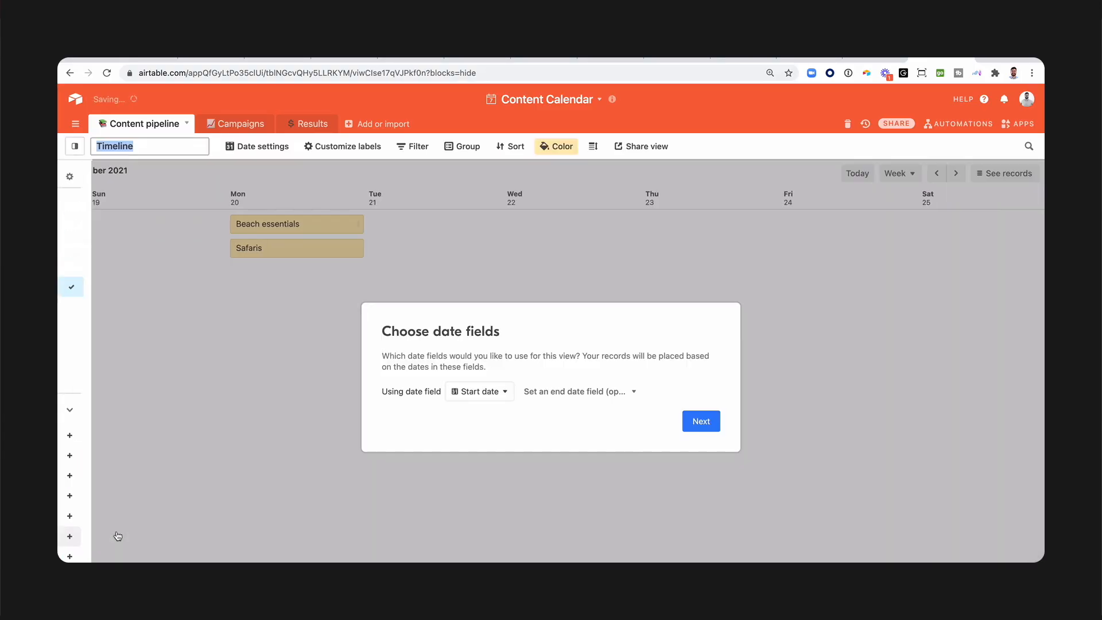
pyautogui.click(577, 390)
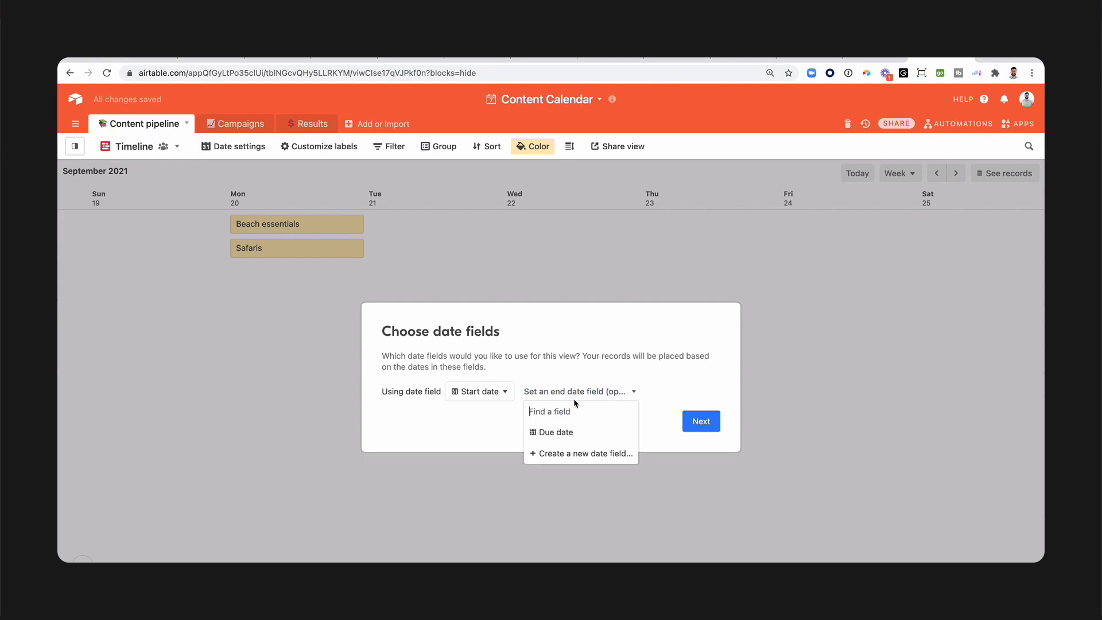
pyautogui.click(556, 432)
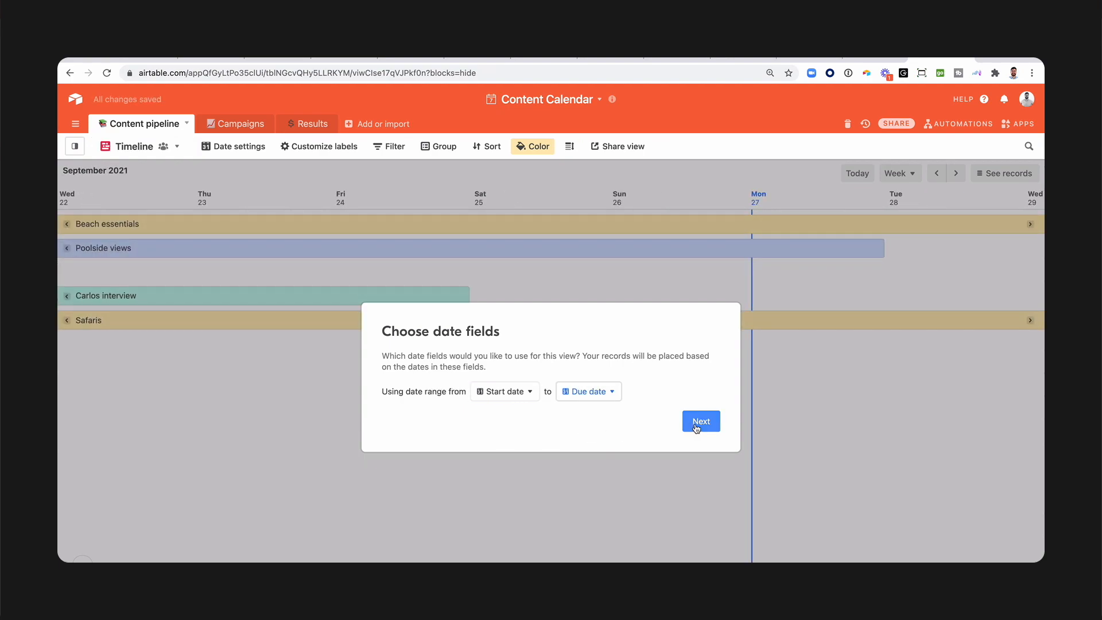
pyautogui.click(699, 422)
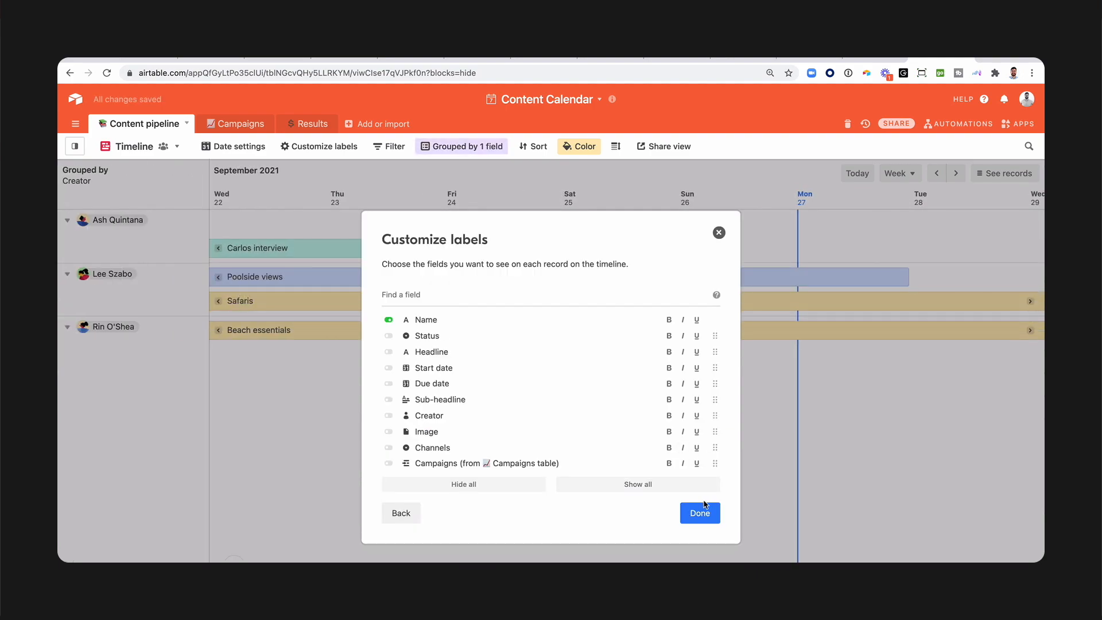
pyautogui.click(699, 512)
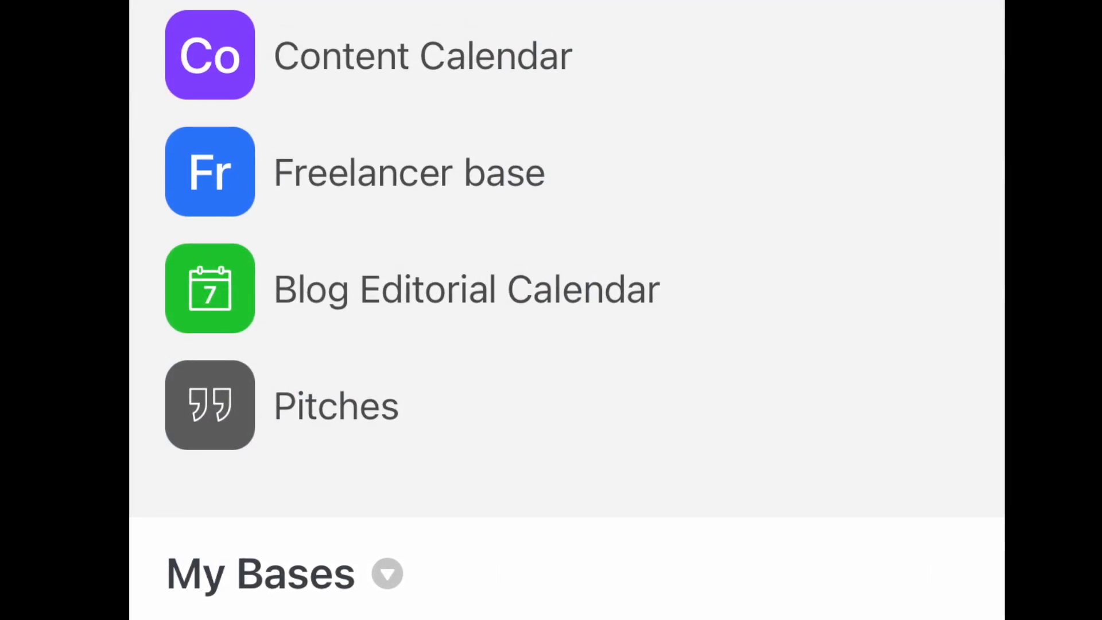
pyautogui.scroll(3)
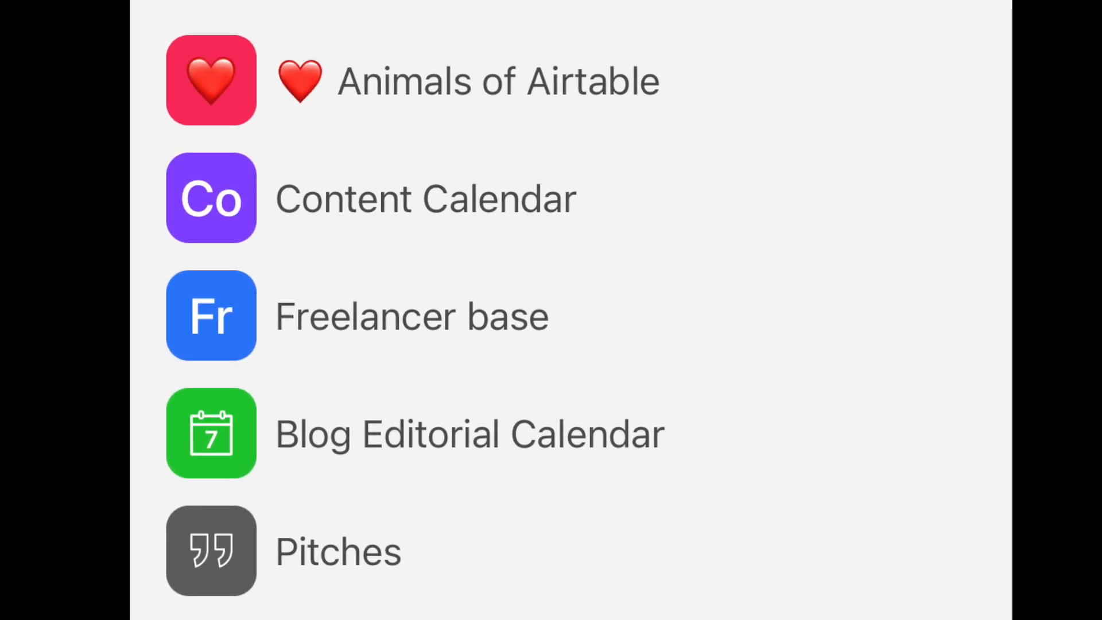
pyautogui.scroll(-3)
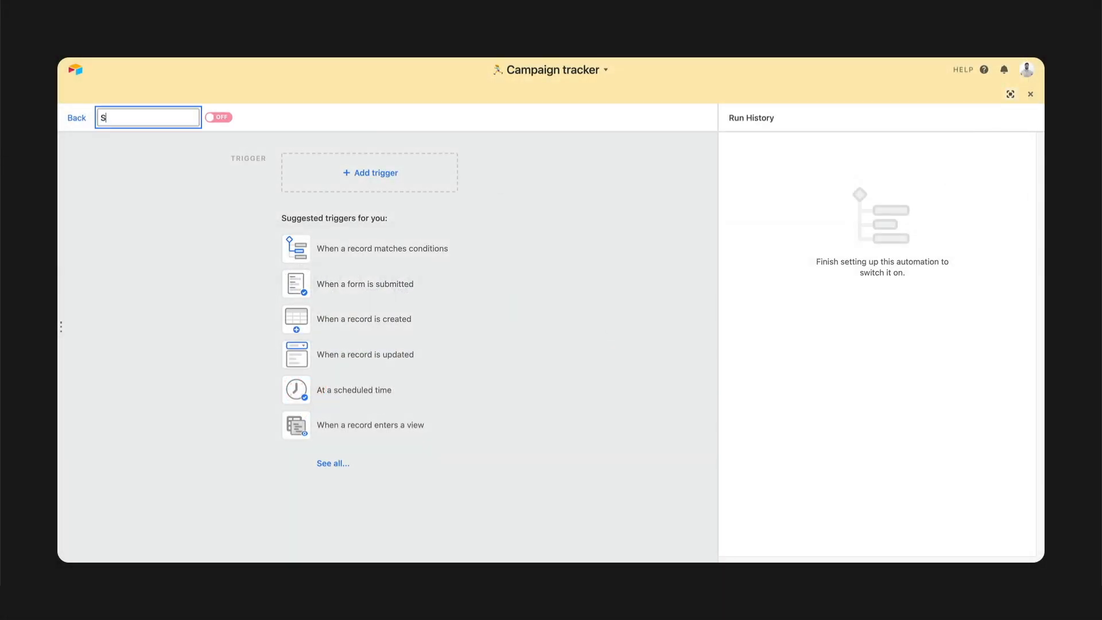
# Name the automation 'Send tweet' with a 'When a record matches conditions' trigger.
pyautogui.write('Send tweet')
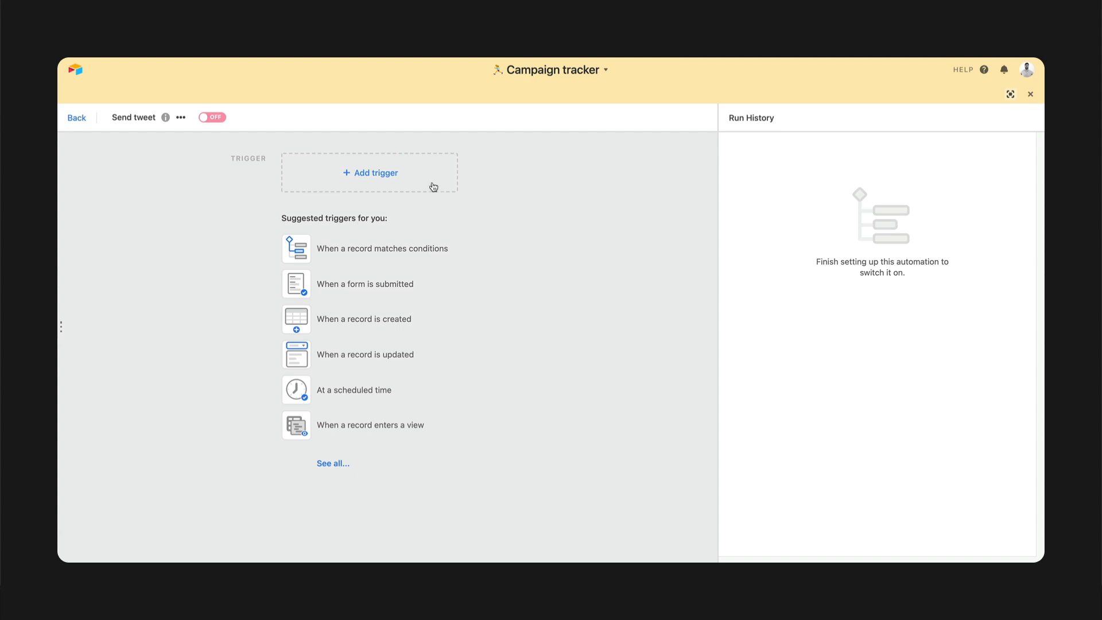
pyautogui.click(383, 248)
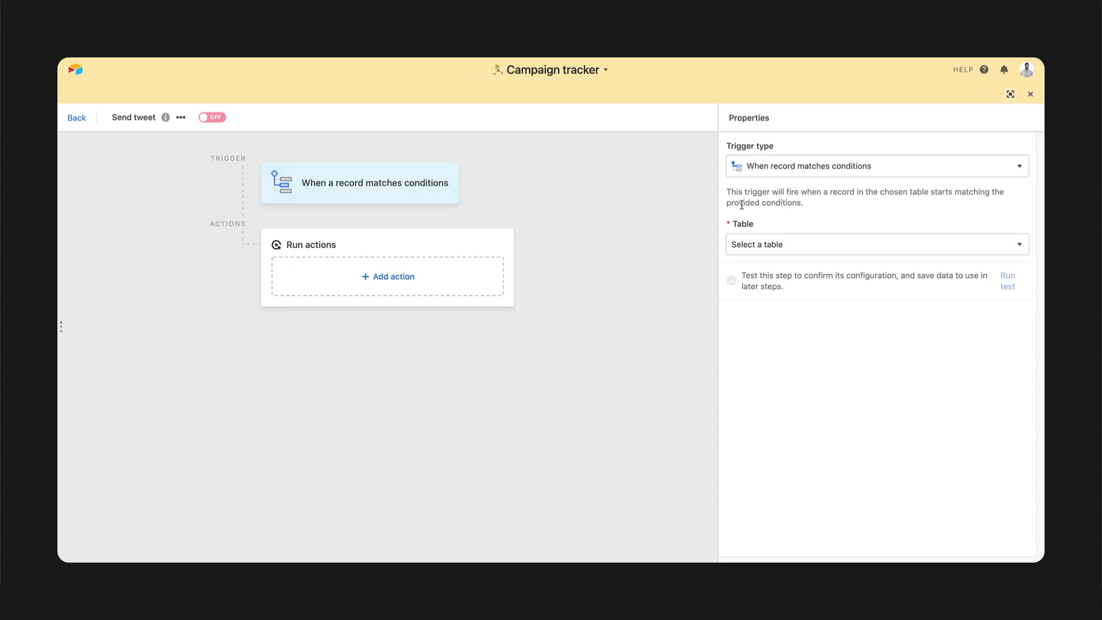
# Watch the Content pipeline table for records where Status is Ready to publish.
pyautogui.click(875, 243)
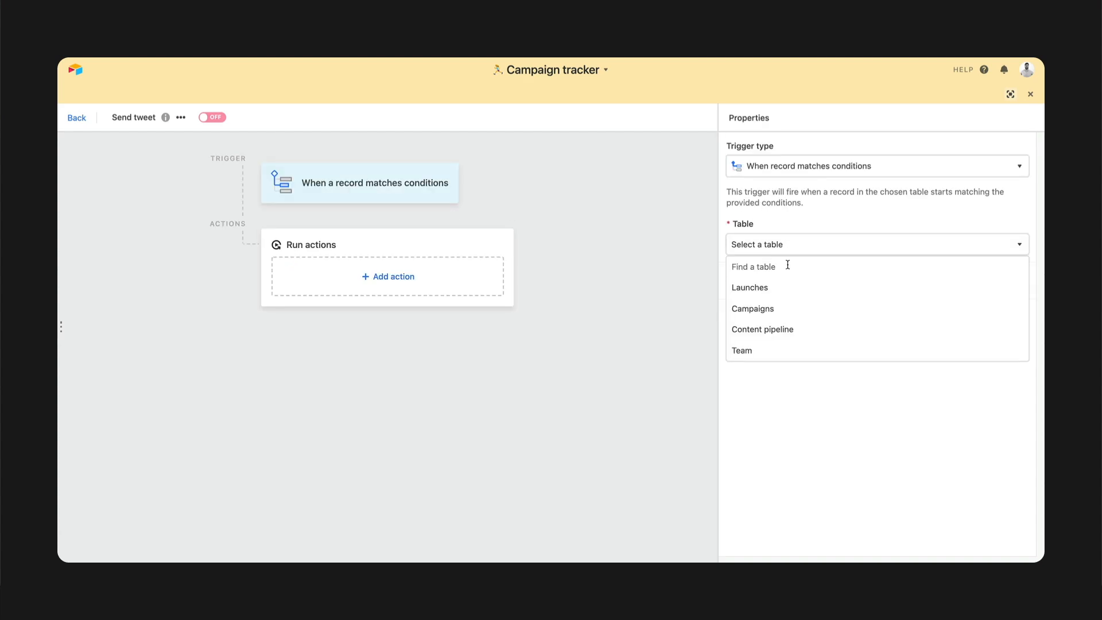
pyautogui.click(762, 329)
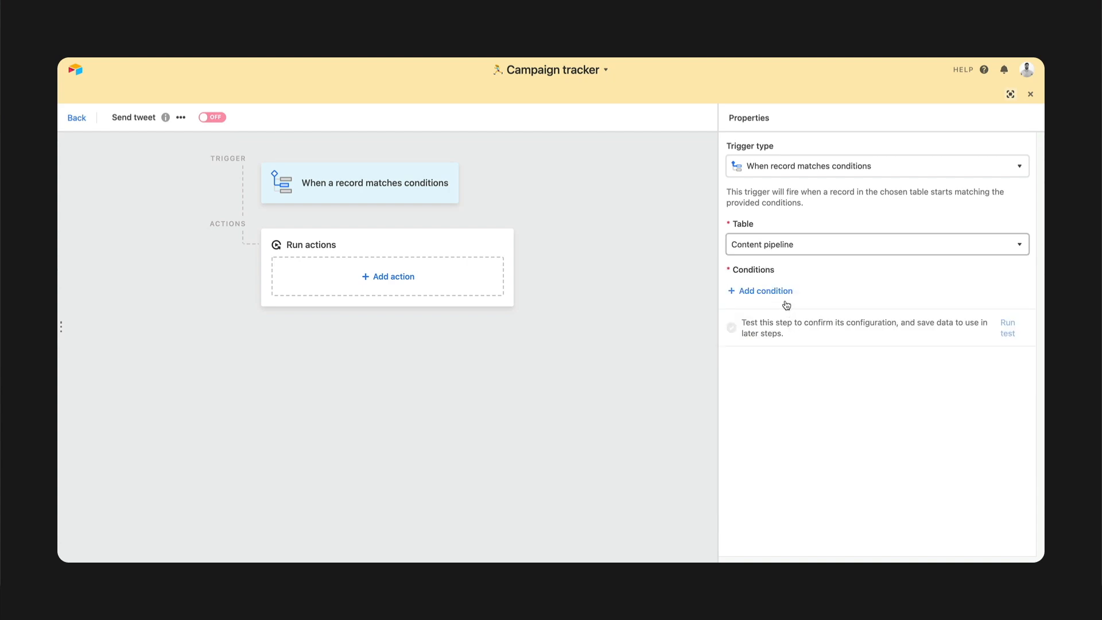
pyautogui.click(765, 291)
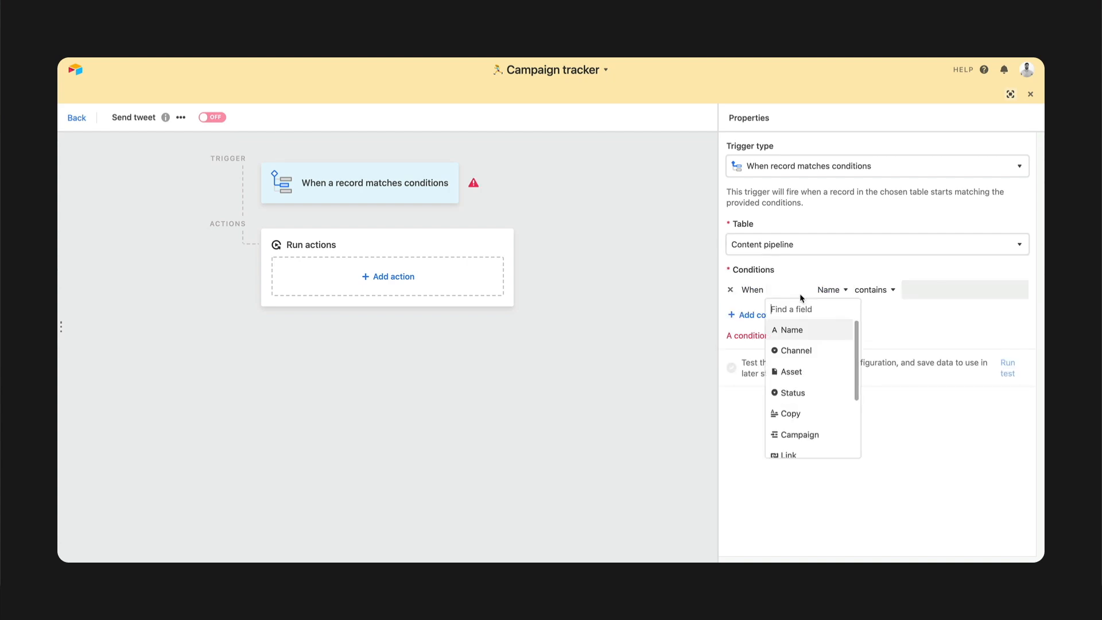
pyautogui.click(792, 393)
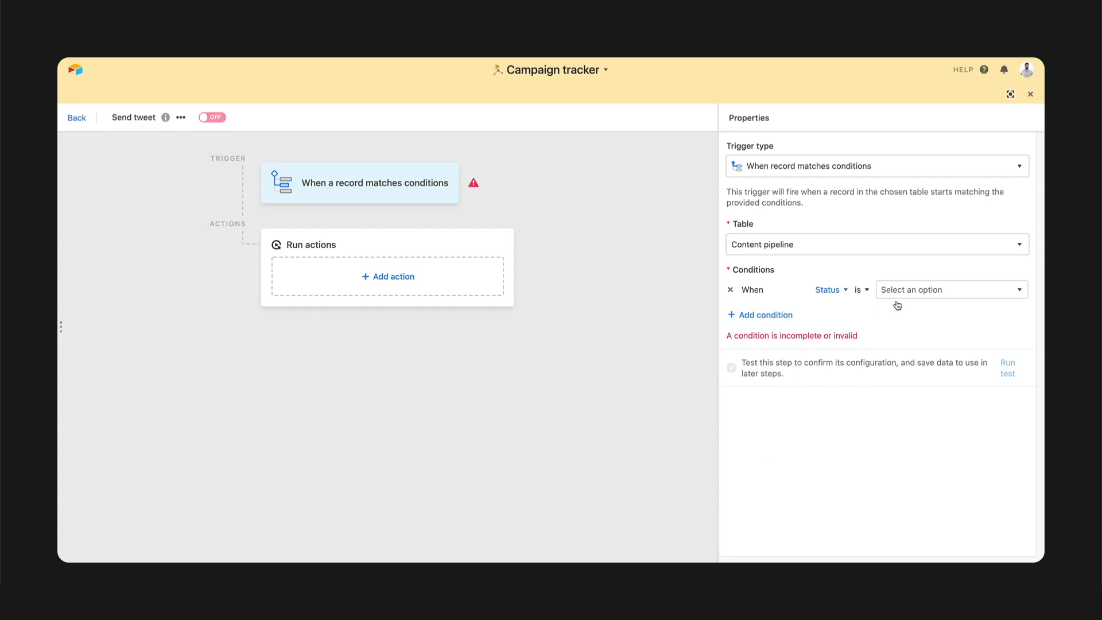
pyautogui.click(951, 290)
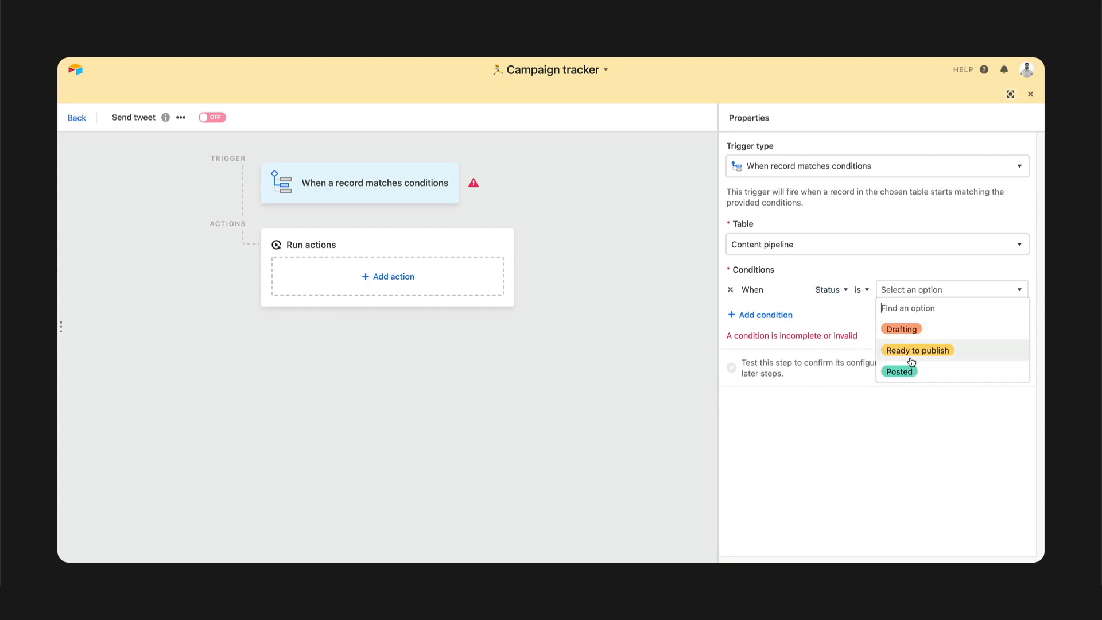
pyautogui.click(917, 350)
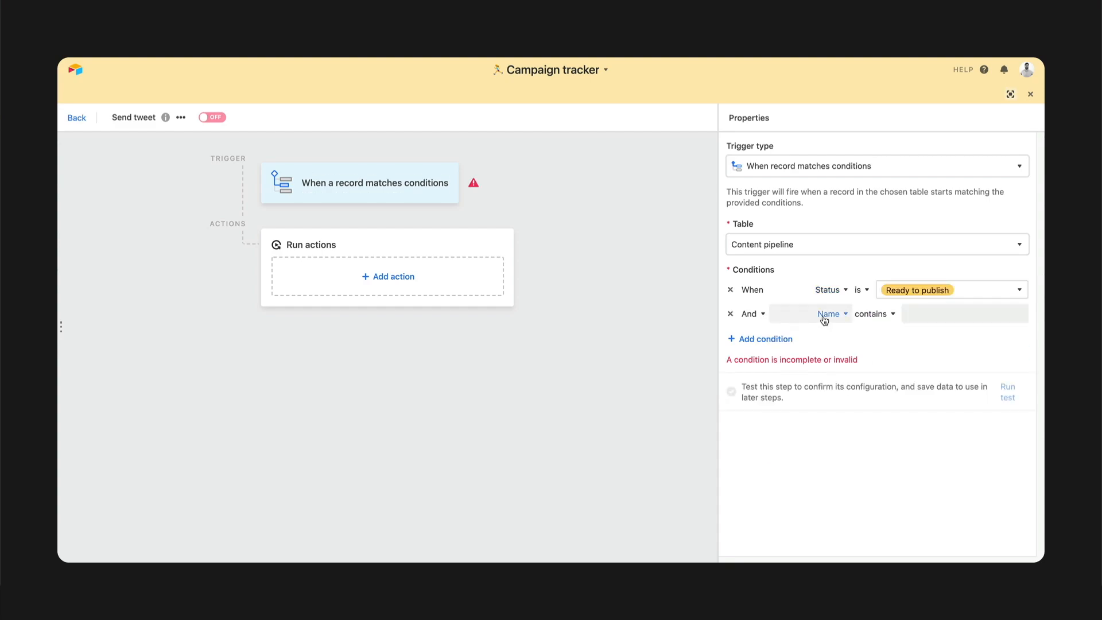